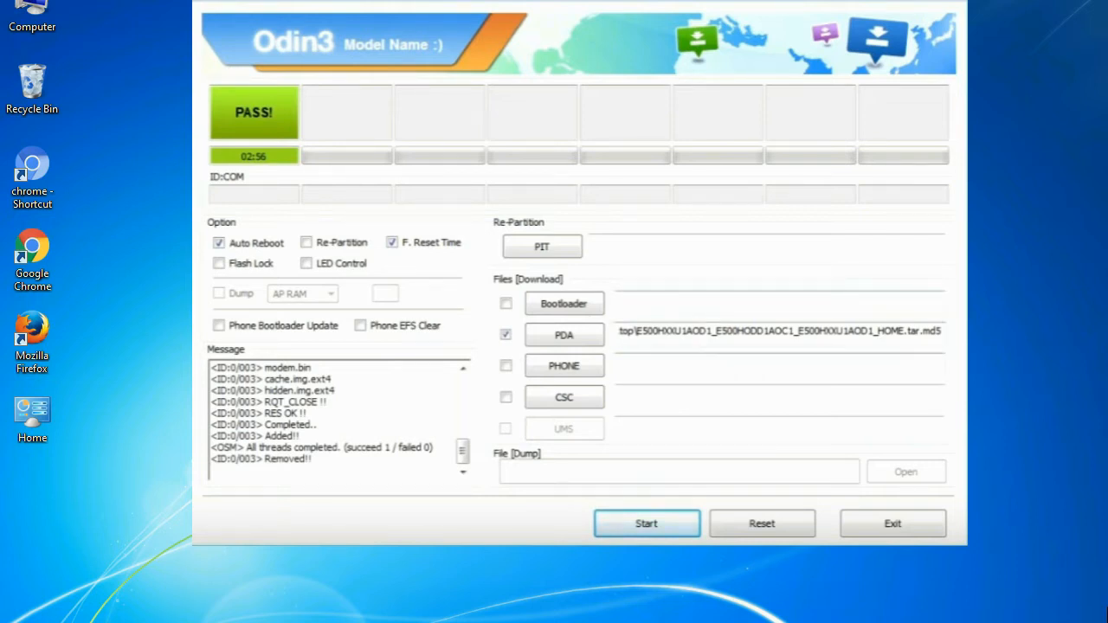
Exit the finished Odin3 session, leaving the desktop with the Odin archive
{"action": "left_click", "coordinate": [894, 523]}
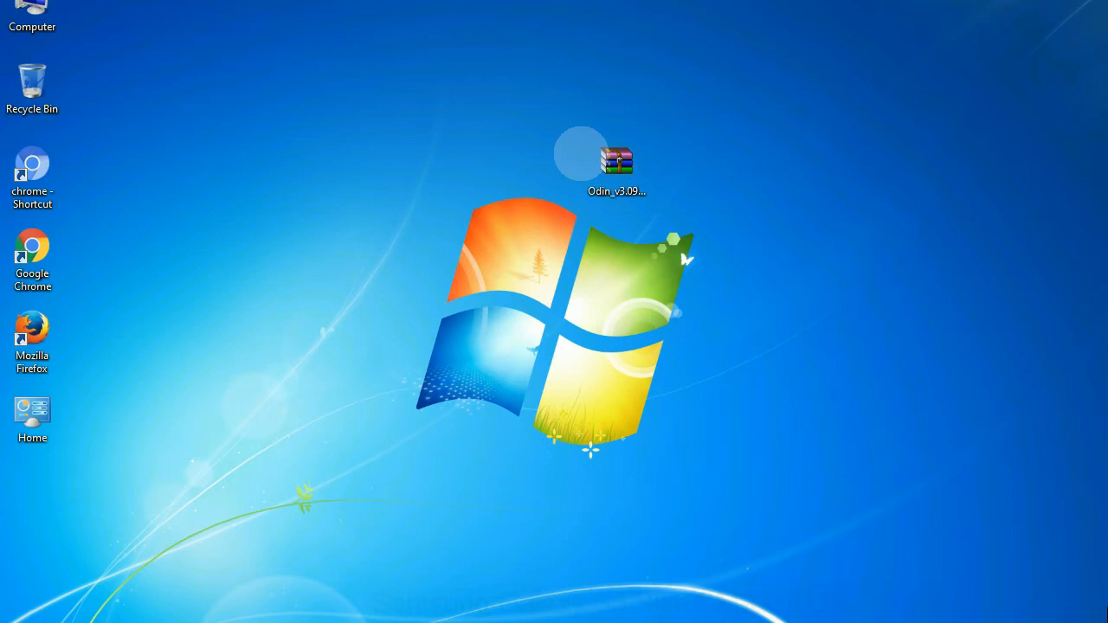
Extract the Odin zip on the desktop into an Odin_v3.09 folder
{"action": "left_click", "coordinate": [617, 160]}
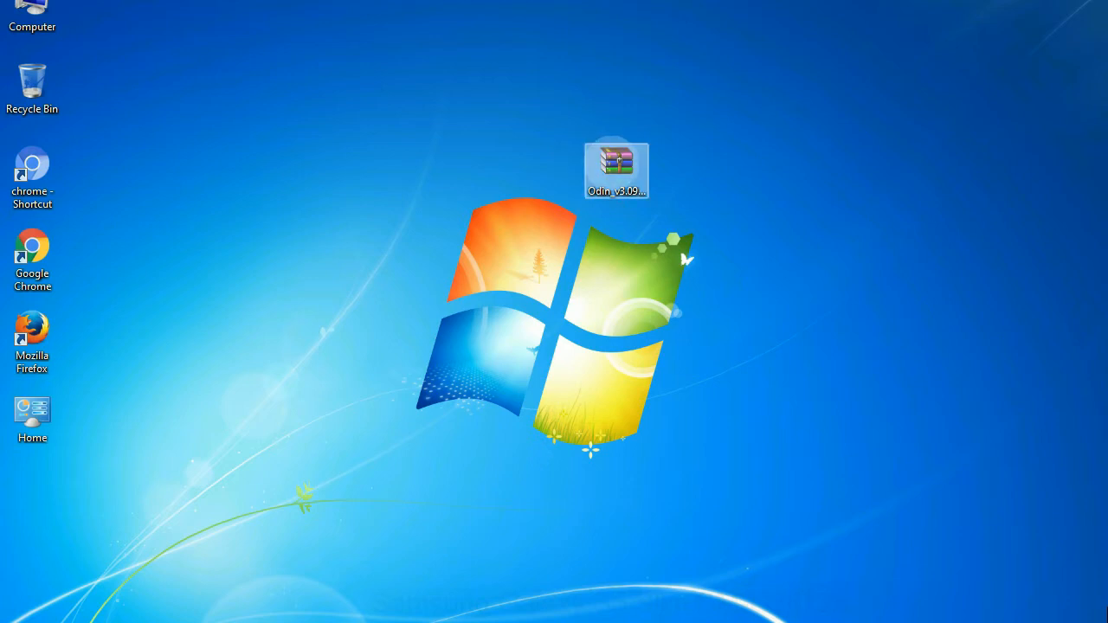
{"action": "right_click", "coordinate": [615, 164]}
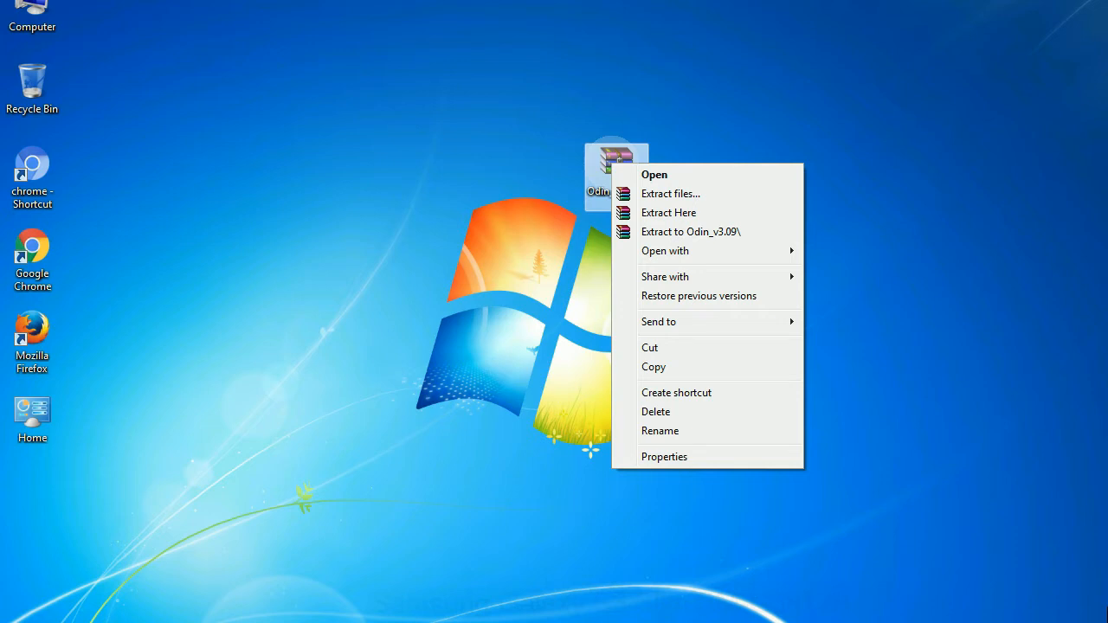
{"action": "mouse_move", "coordinate": [668, 212]}
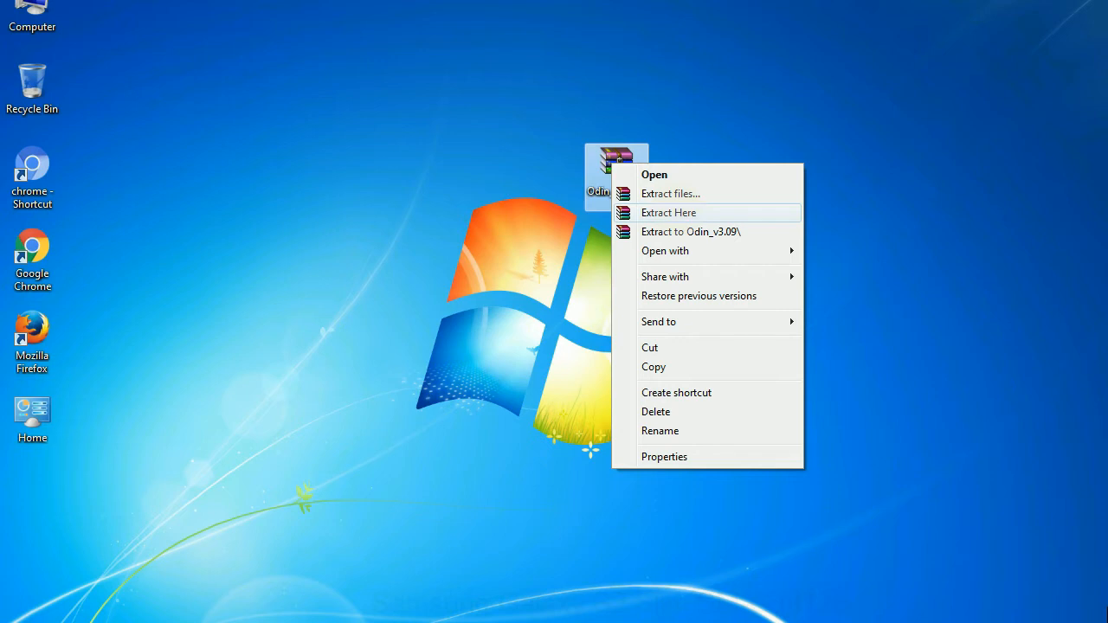
{"action": "left_click", "coordinate": [668, 211]}
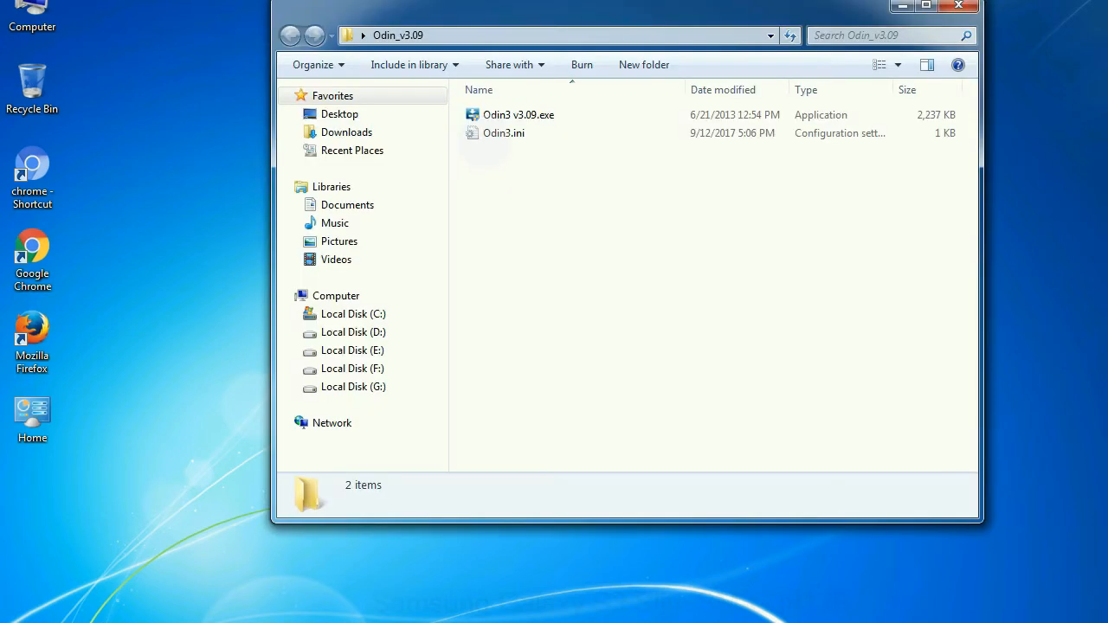
Start Odin3 v3.09.exe from the extracted Odin_v3.09 folder
{"action": "right_click", "coordinate": [518, 114]}
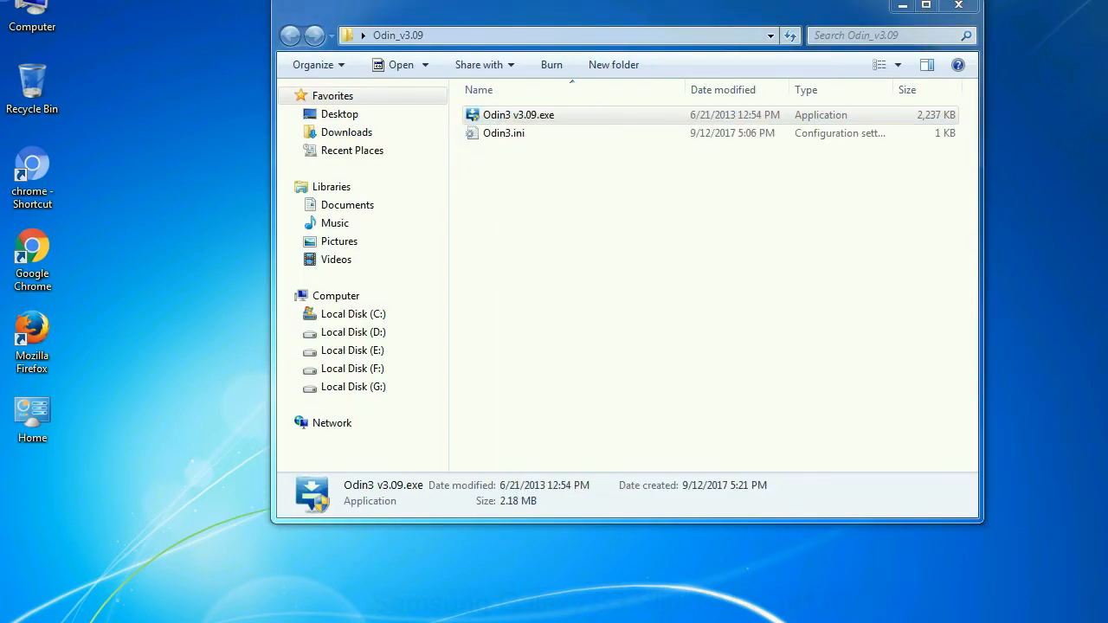
{"action": "double_click", "coordinate": [519, 115]}
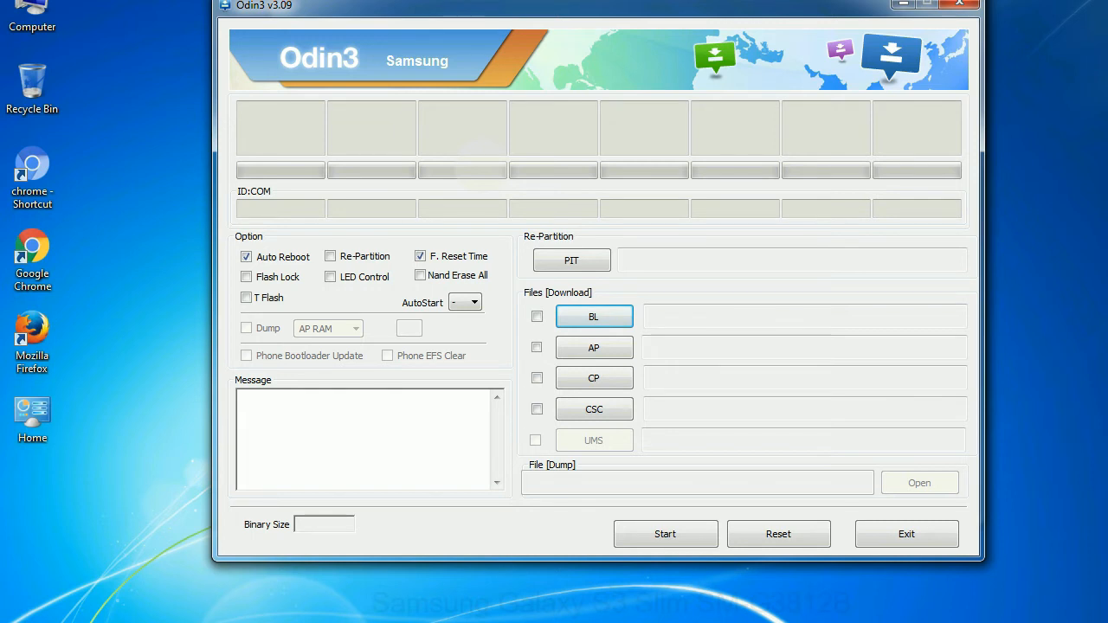
Exit the Odin3 v3.09 window so the desktop with the Odin zip shows again
{"action": "left_click", "coordinate": [959, 5]}
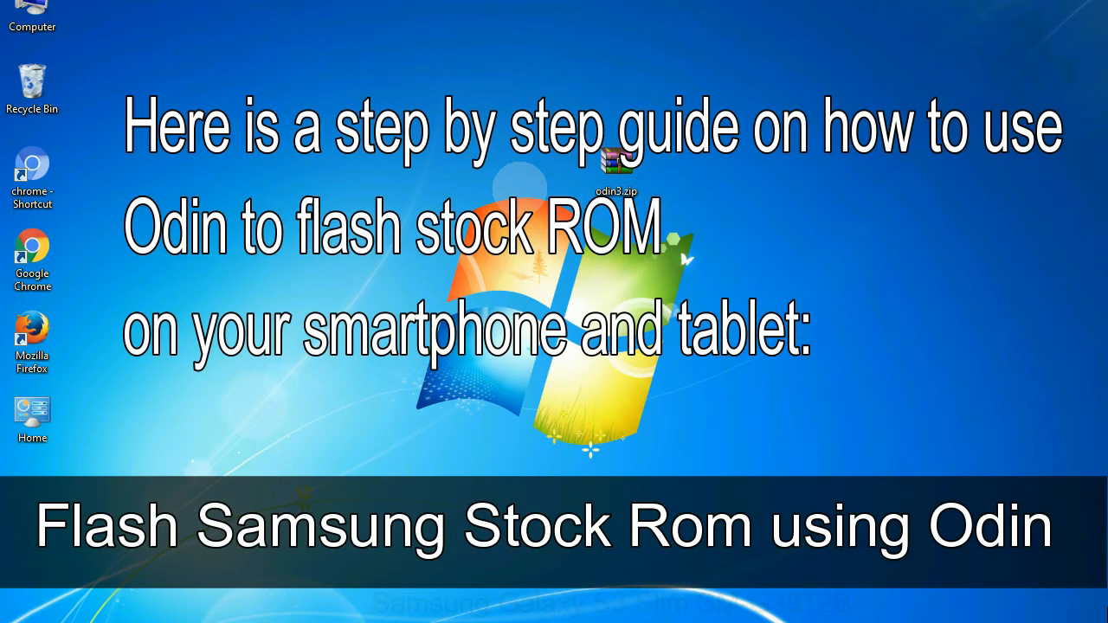
{"action": "left_click", "coordinate": [617, 159]}
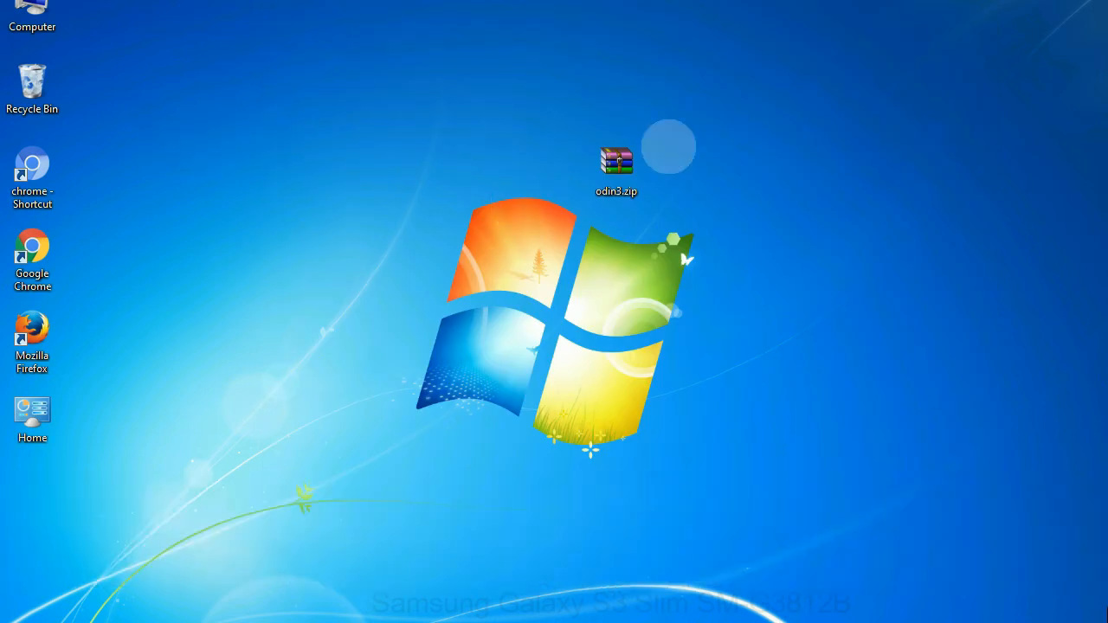
{"action": "double_click", "coordinate": [617, 159]}
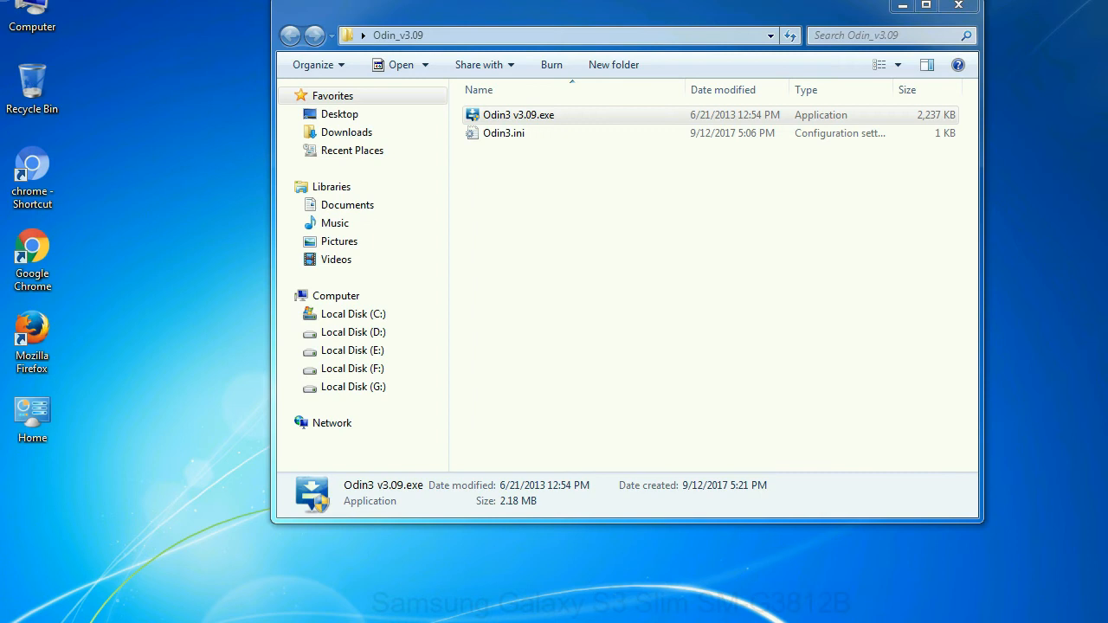
Start Odin3 v3.09.exe from the Odin_v3.09 folder with no files loaded
{"action": "double_click", "coordinate": [517, 114]}
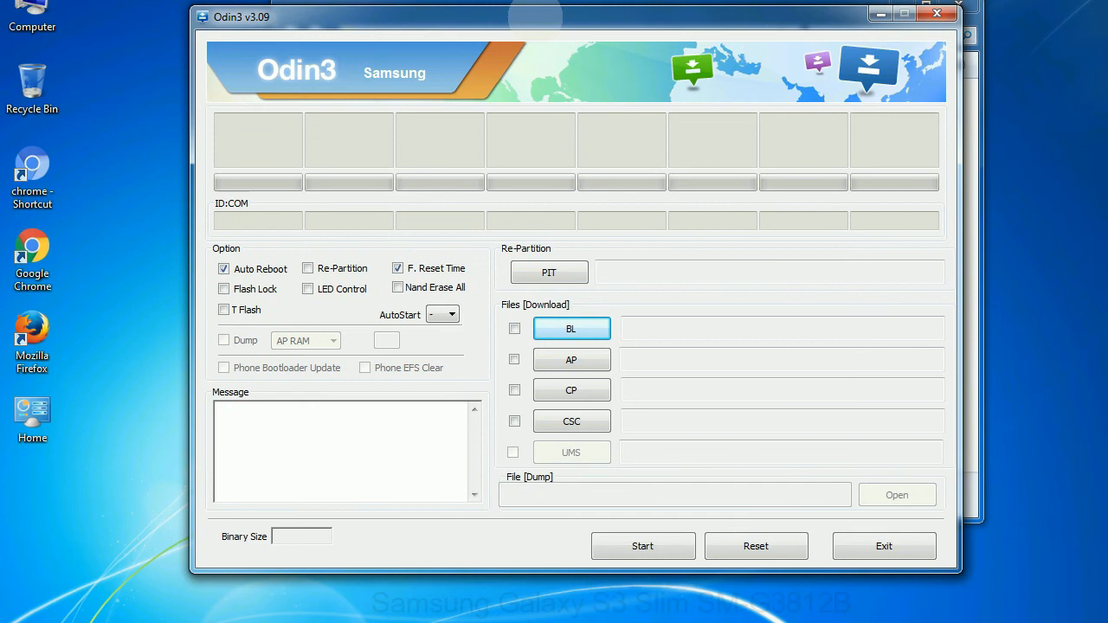
Close Odin3, returning to the desktop showing the phone and USB cable illustration
{"action": "left_click", "coordinate": [937, 13]}
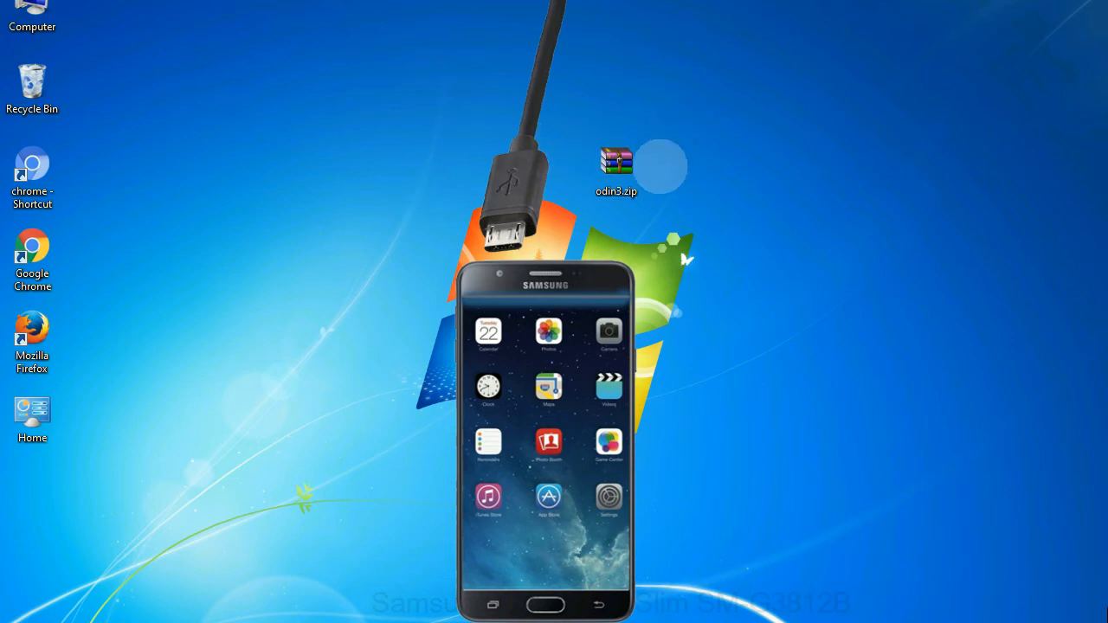
Start Odin3 with the phone in download mode so it is detected as Added on COM3
{"action": "double_click", "coordinate": [619, 163]}
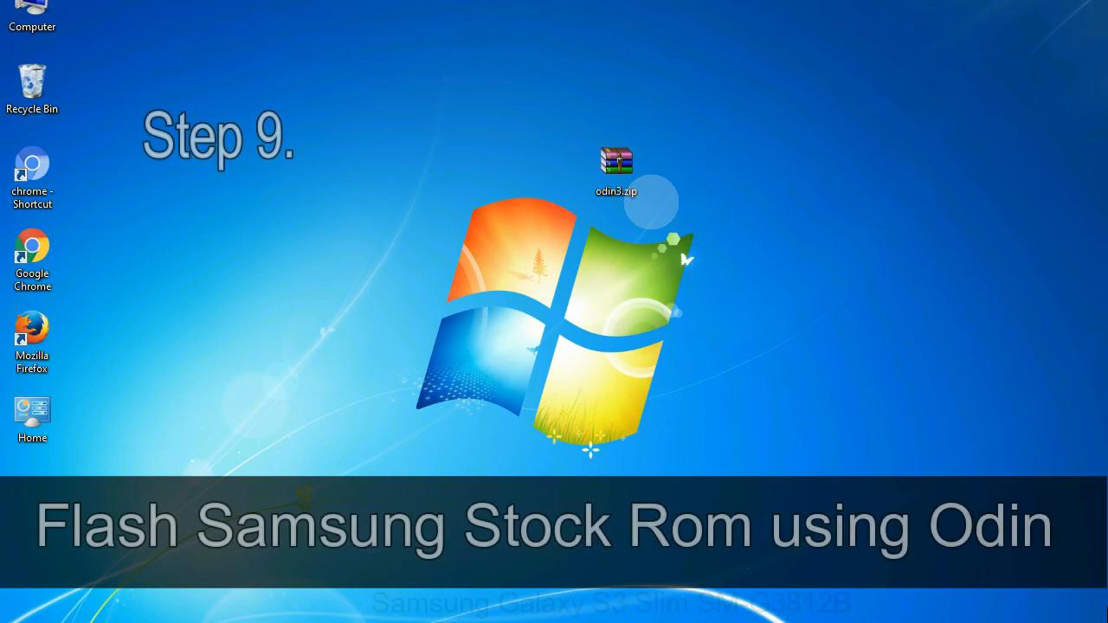
{"action": "left_click", "coordinate": [616, 165]}
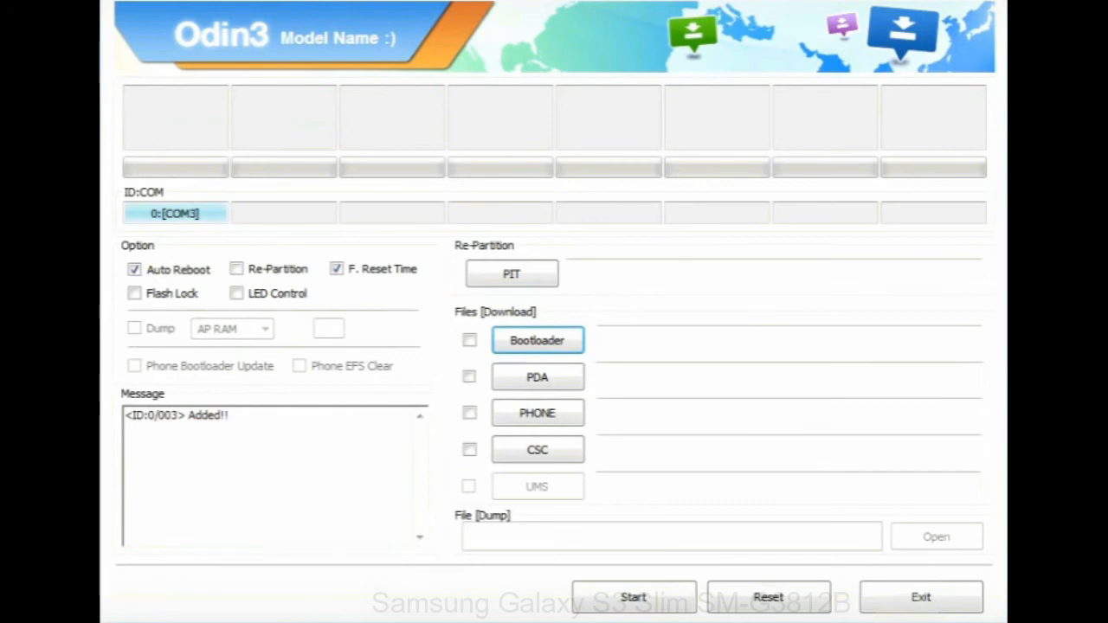
Load the stock firmware tar.md5 from the Desktop into the PDA slot
{"action": "left_click", "coordinate": [537, 377]}
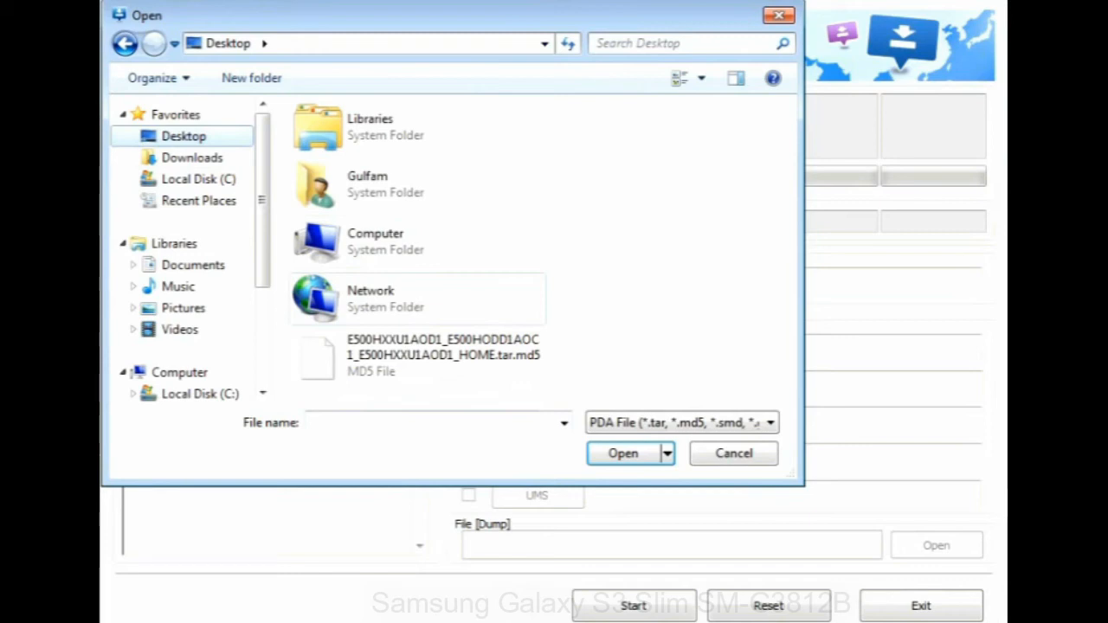
{"action": "left_click", "coordinate": [623, 454]}
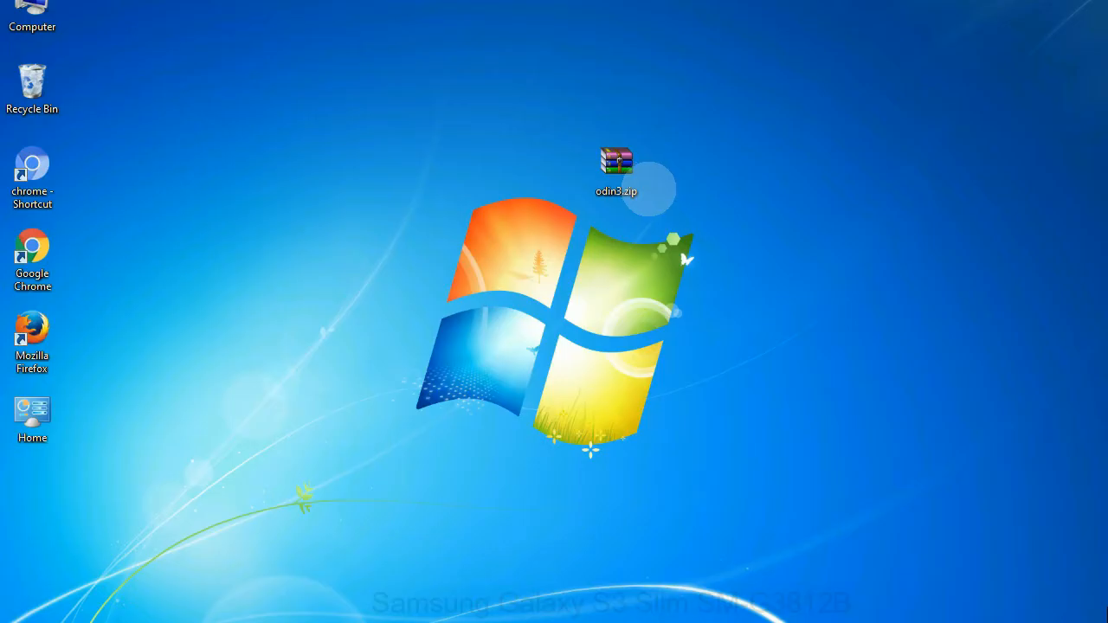
{"action": "left_click", "coordinate": [618, 164]}
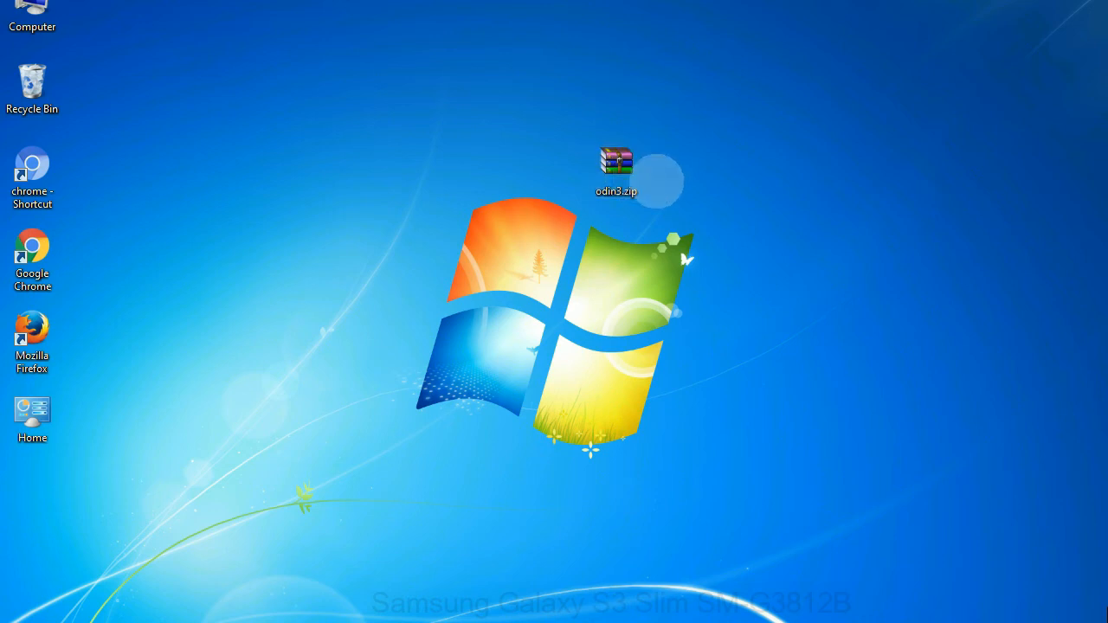
{"action": "left_click", "coordinate": [615, 164]}
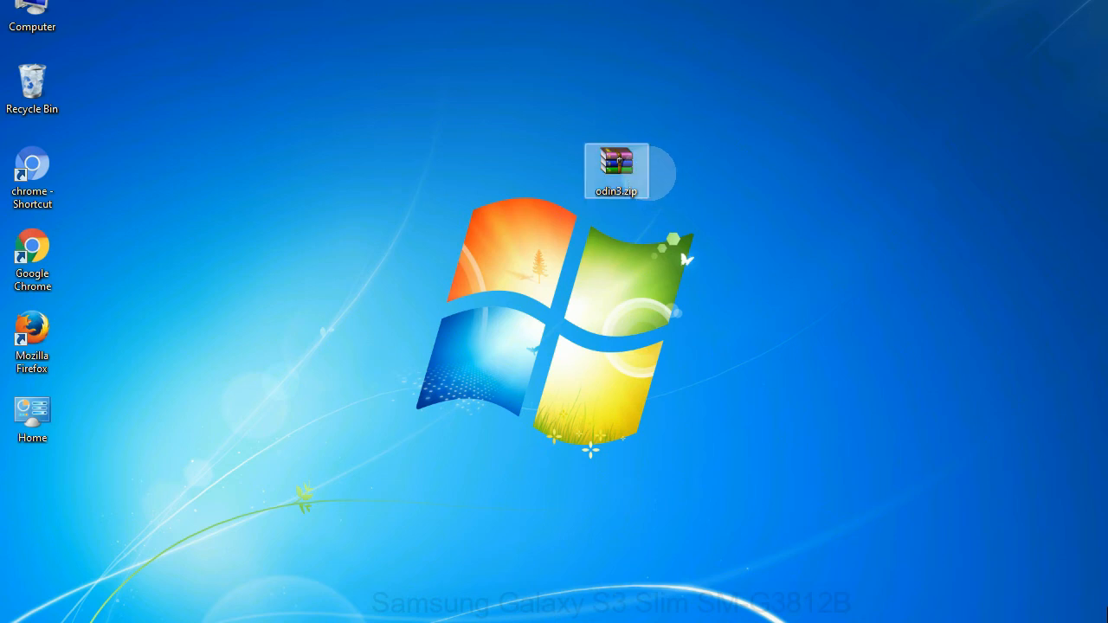